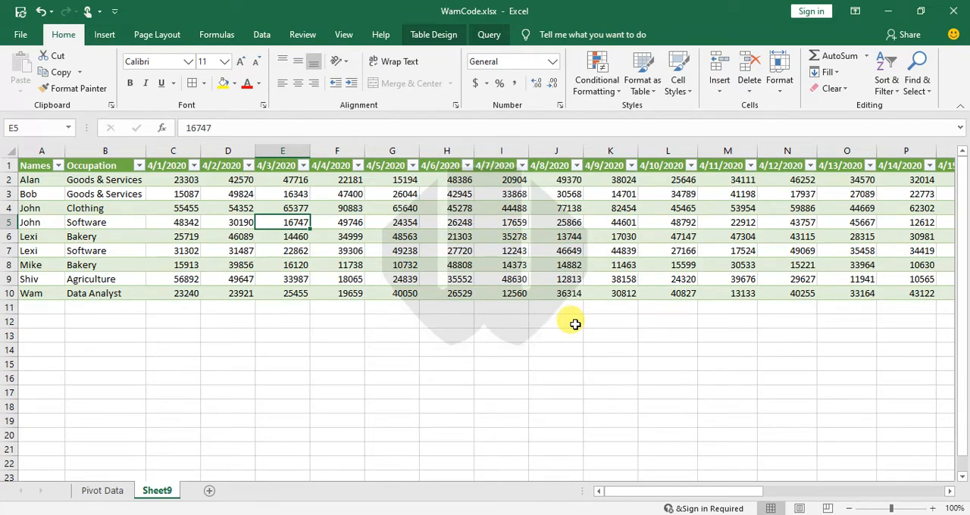
Step: Glance at Pivot Data, view Sheet9's Table Design options, then return to Pivot Data
left_click(101, 490)
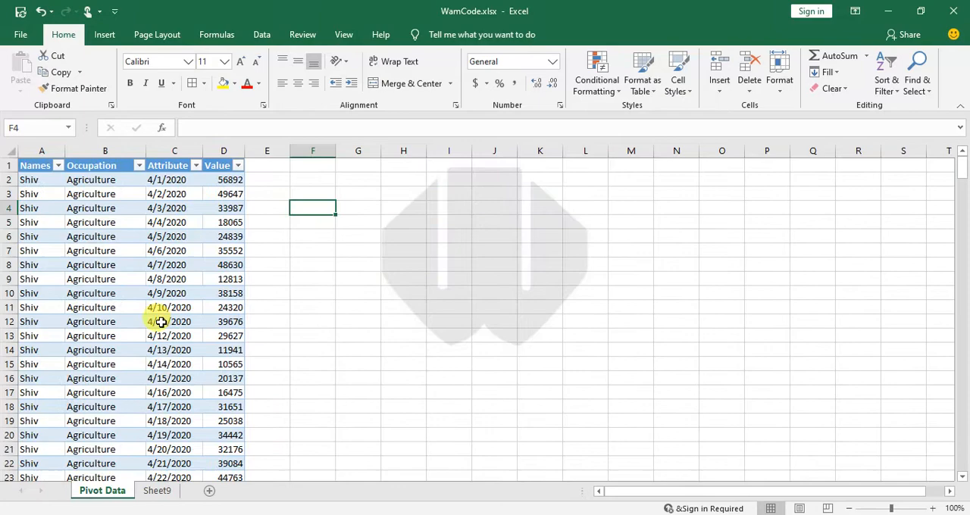
left_click(157, 490)
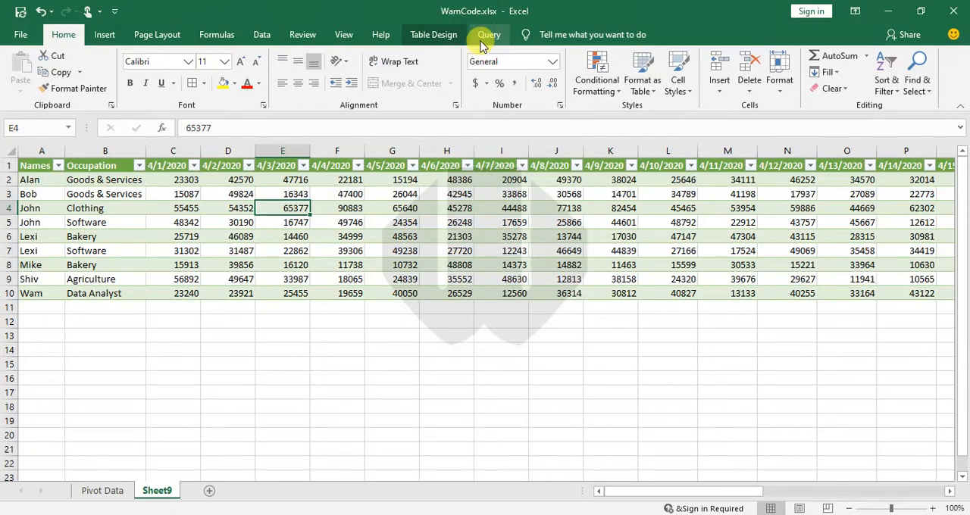
left_click(434, 34)
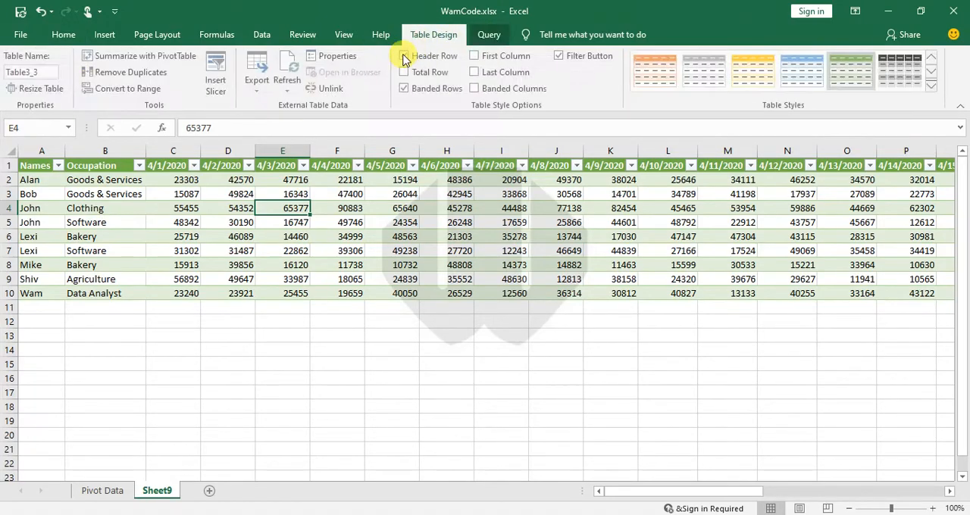
left_click(103, 491)
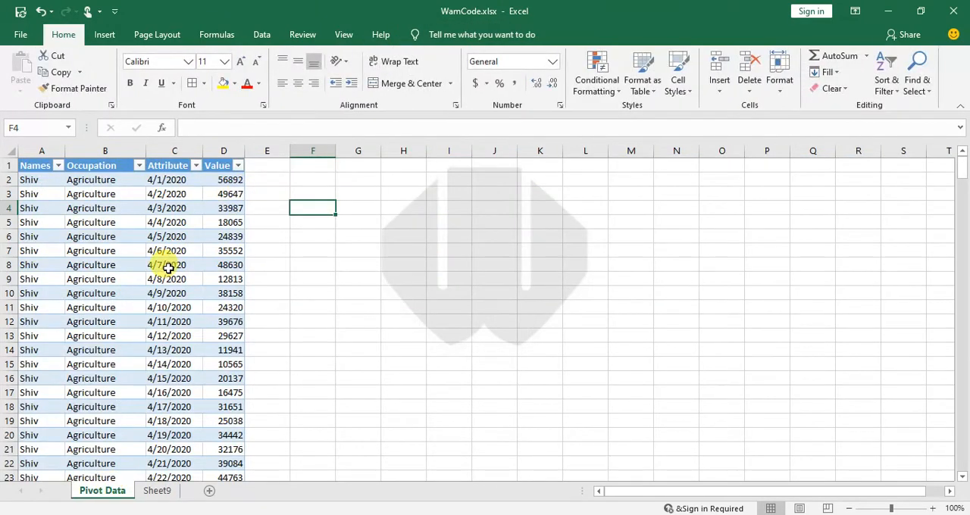
Step: Clear Shiv's Agriculture values for 4/1 through 4/6 (C9:H9) in the Sheet9 table
left_click_drag(224, 180, 223, 251)
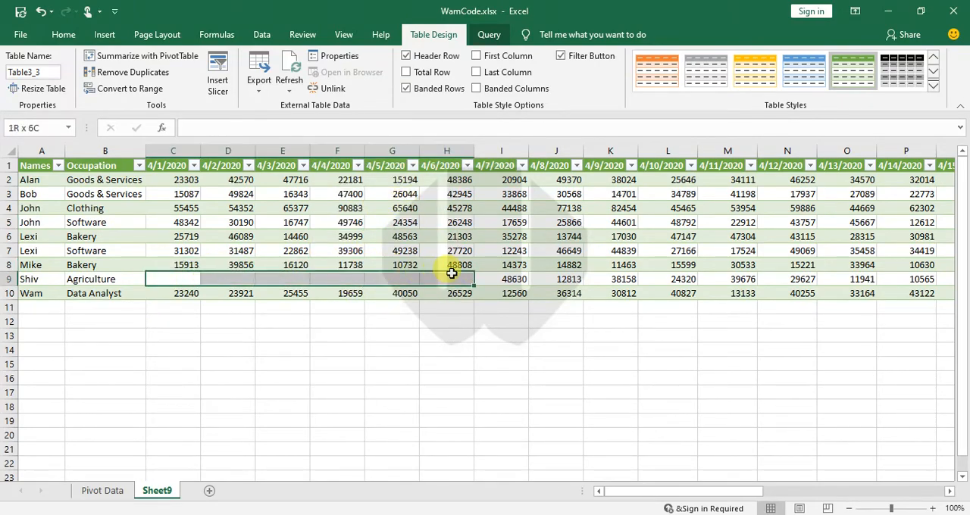
left_click(447, 207)
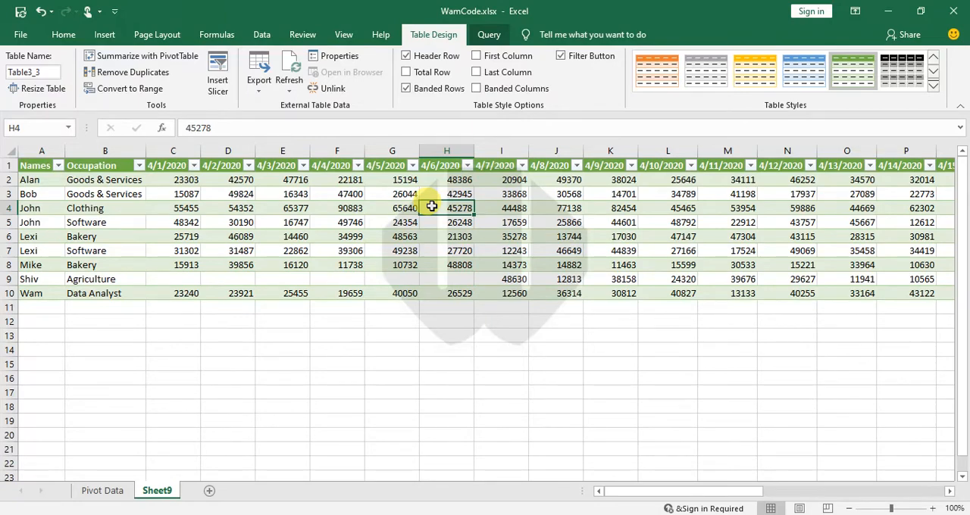
left_click(489, 34)
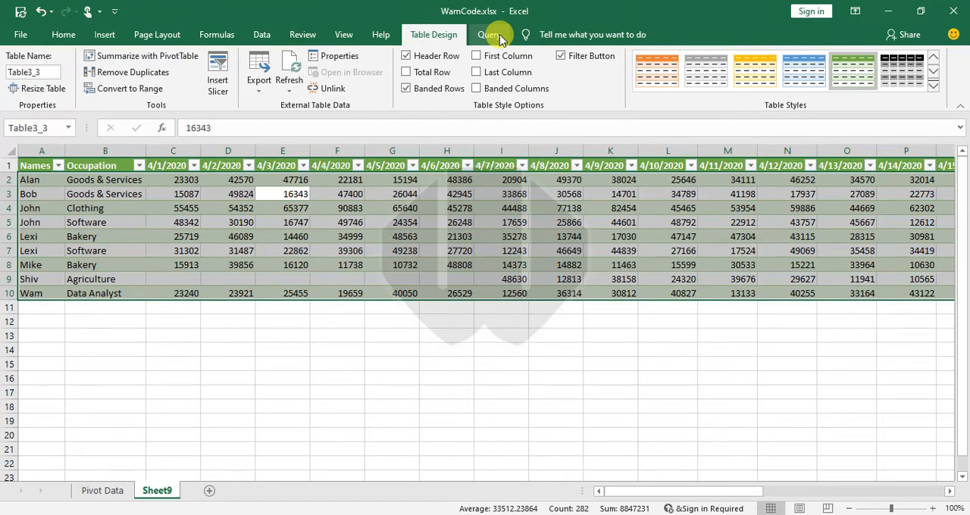
Step: Show the Query ribbon tools for the Sheet9 sales table
left_click(488, 34)
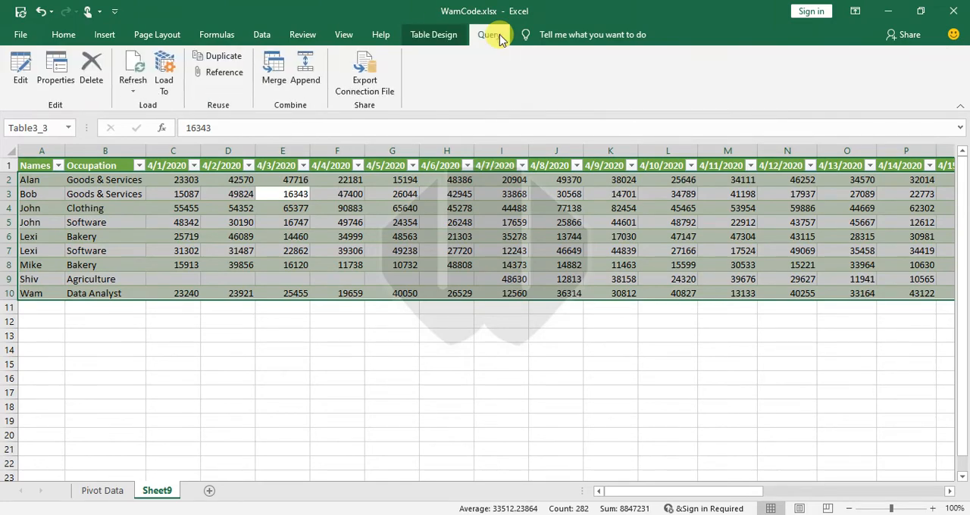
mouse_move(91, 68)
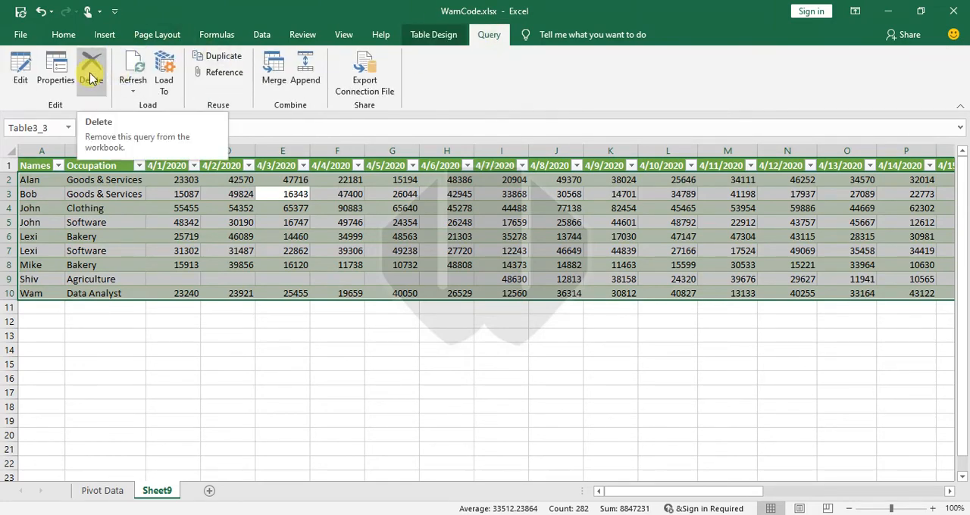